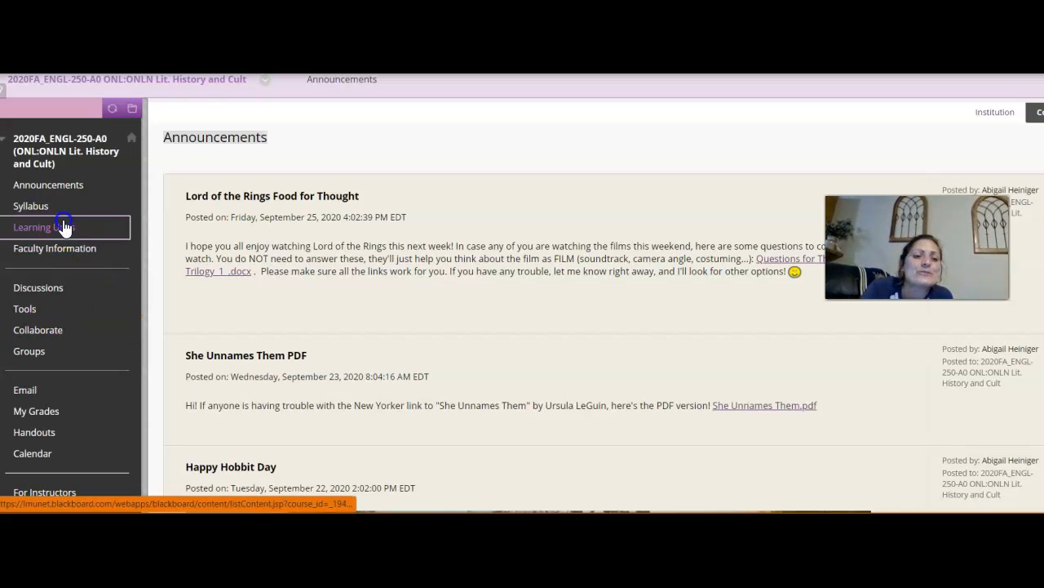
Open the Learning Units page listing the Week Four through Week Eleven modules.
click(42, 227)
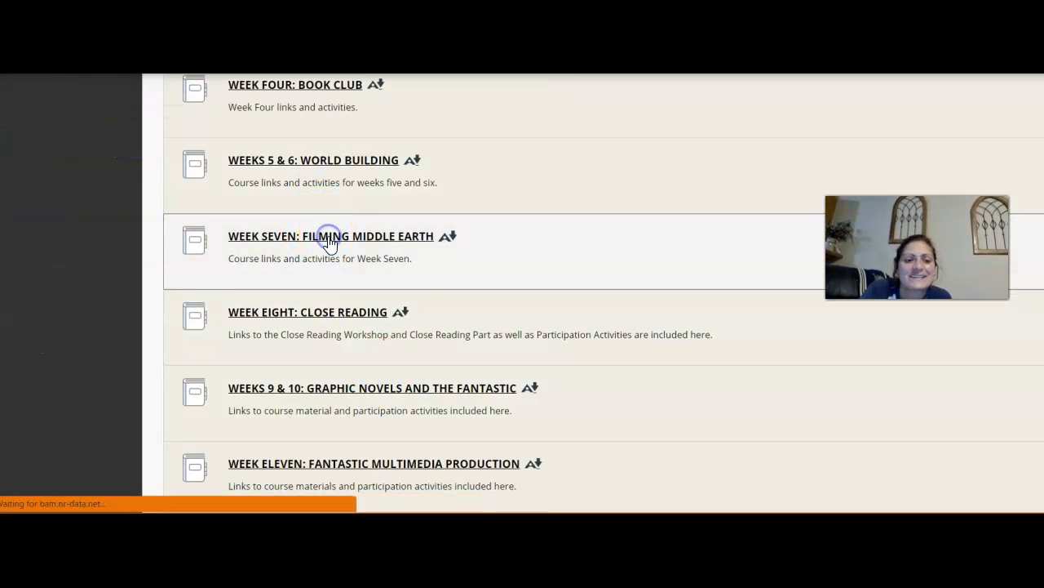
Open Week Seven: Filming Middle Earth and its Week 7 overview, confirming the leave prompt.
click(329, 235)
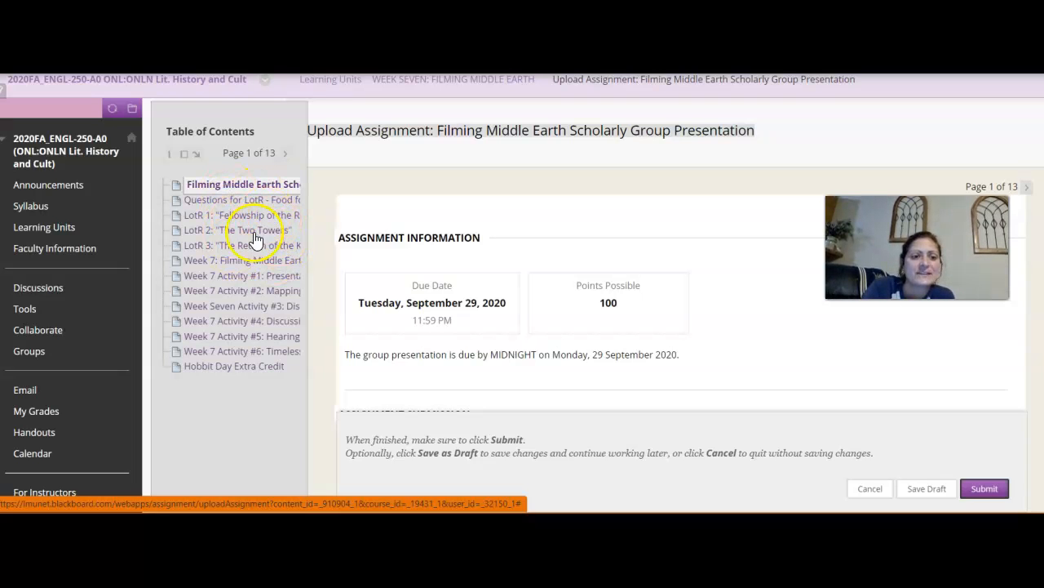
mouse_move(253, 264)
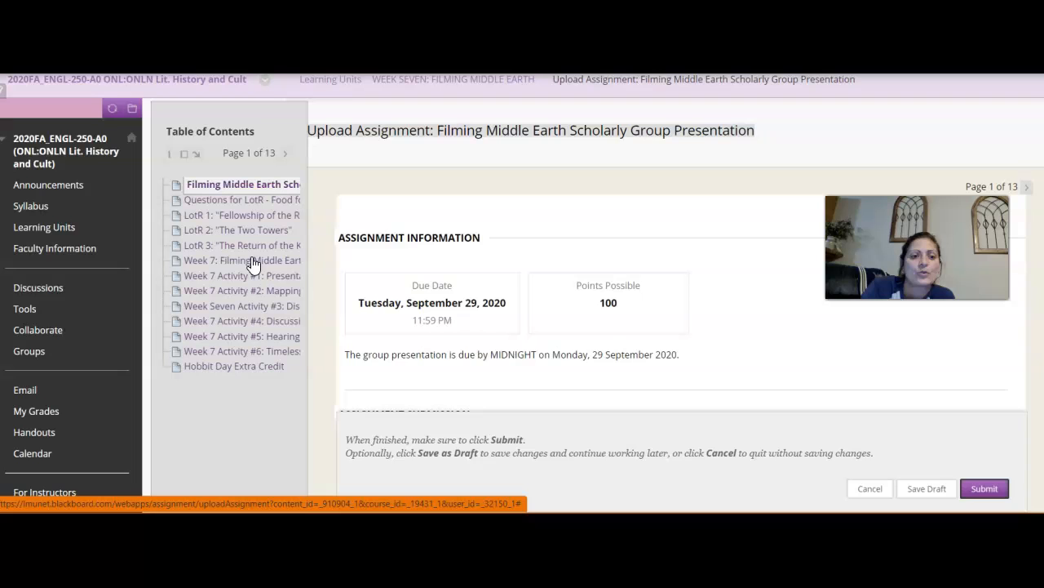
click(254, 264)
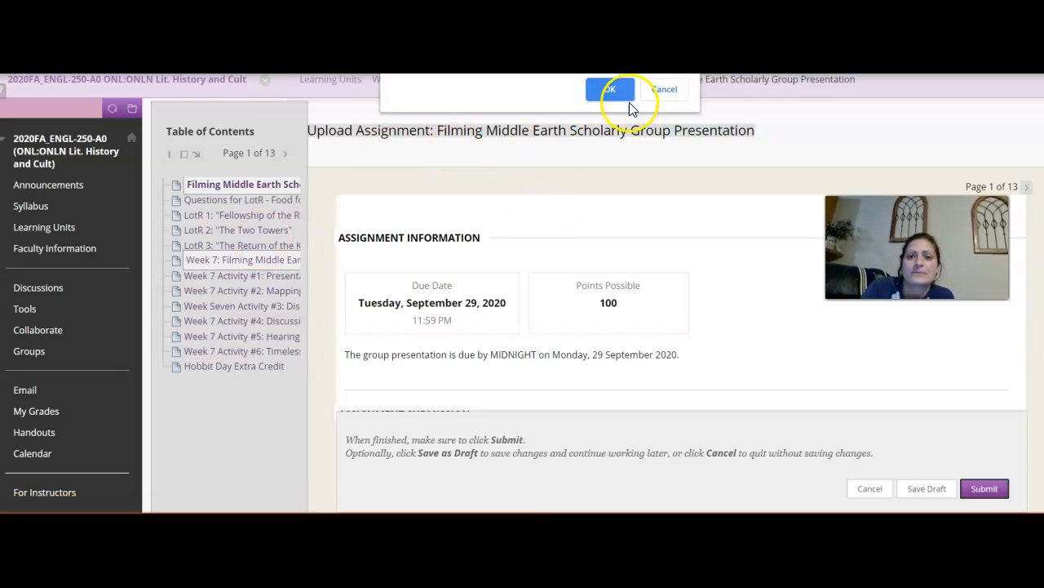
click(612, 88)
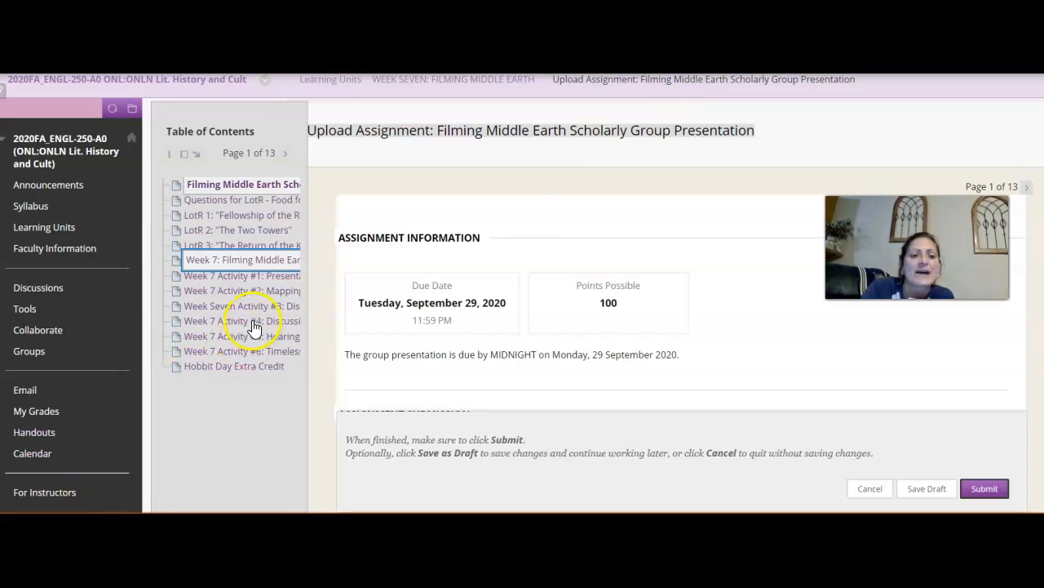